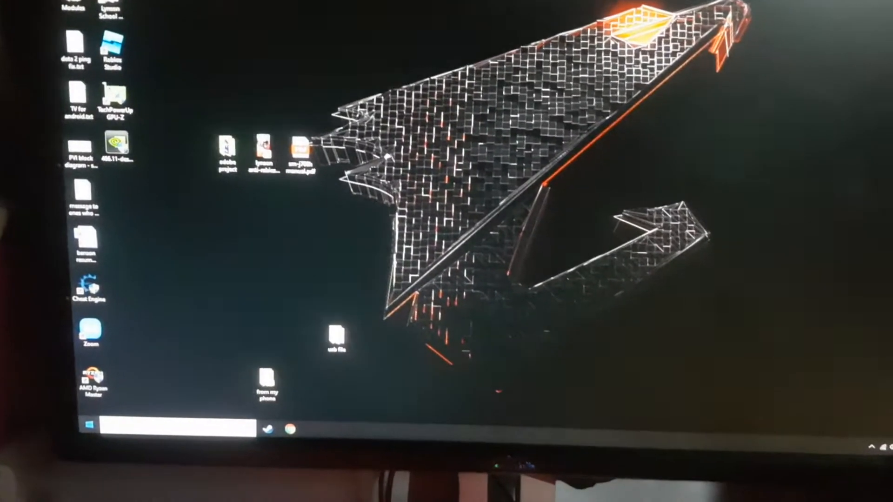
Step: Bring up the Start menu over the desktop to reach the power options
left_click(86, 424)
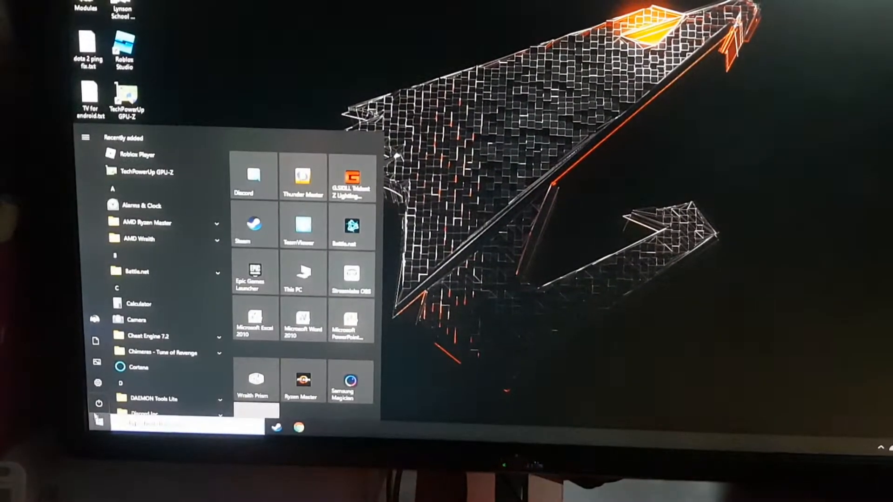